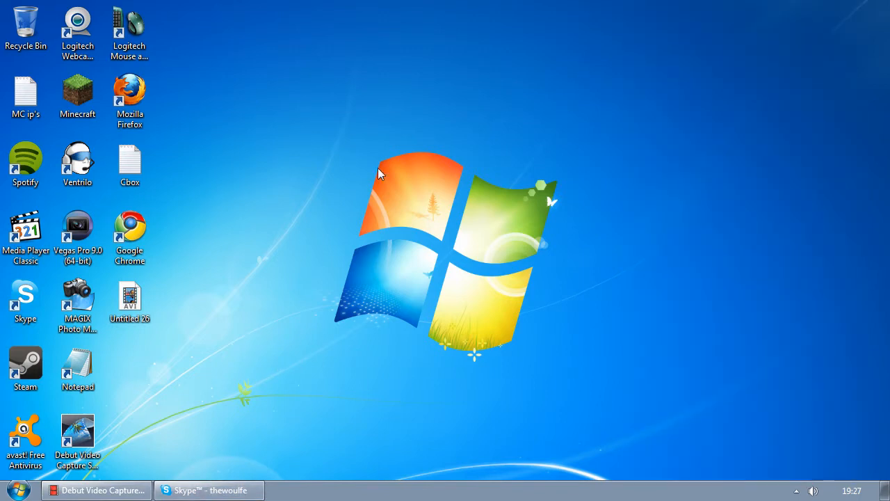
- Open Skype from the taskbar, close its window, and restore it from the taskbar button
left_click(207, 490)
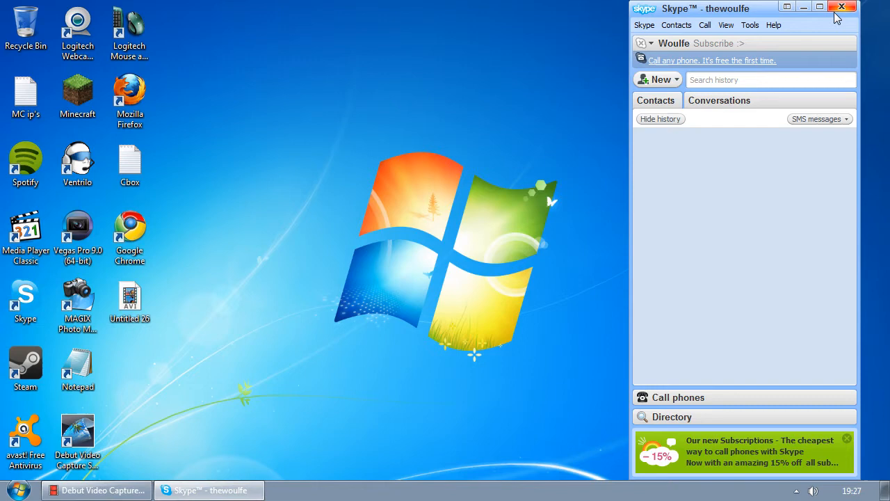
left_click(841, 7)
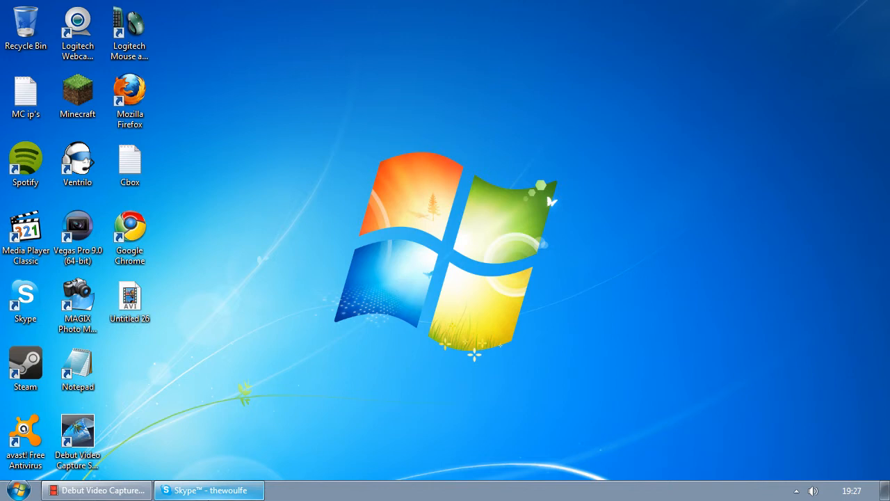
left_click(208, 489)
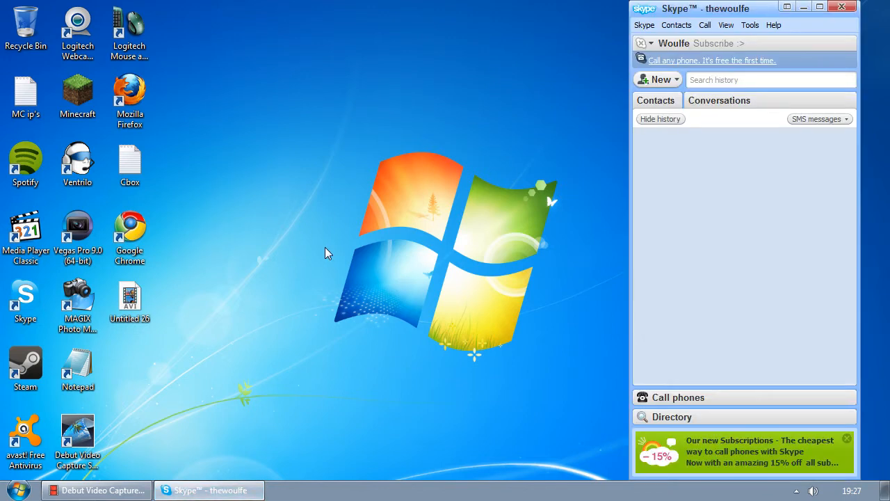
mouse_move(753, 40)
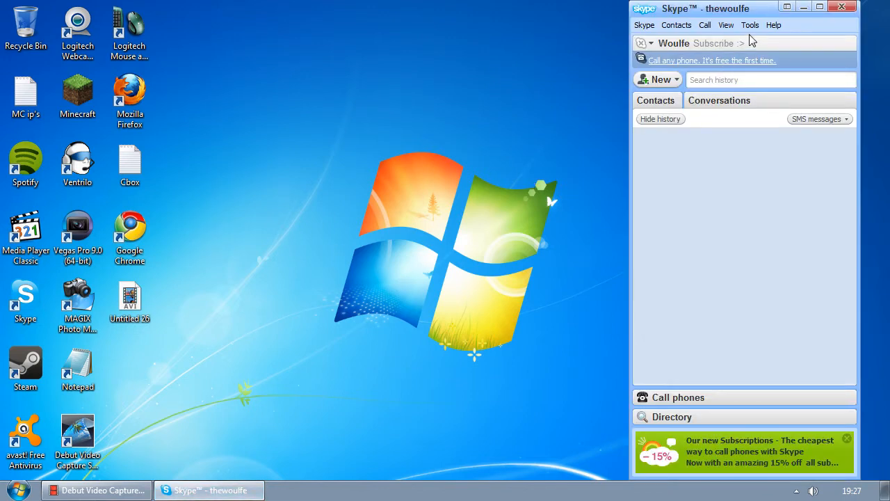
- In Options > Advanced settings, uncheck 'Keep Skype in the taskbar while I'm signed in'
left_click(750, 25)
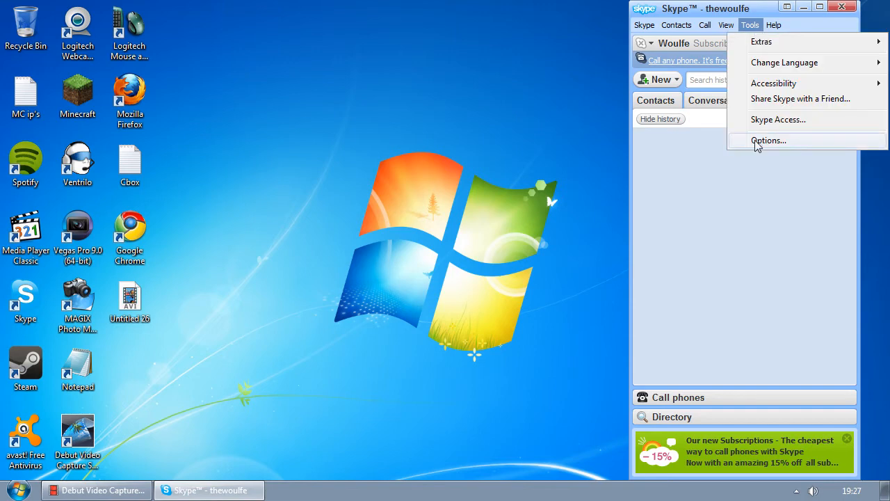
left_click(768, 140)
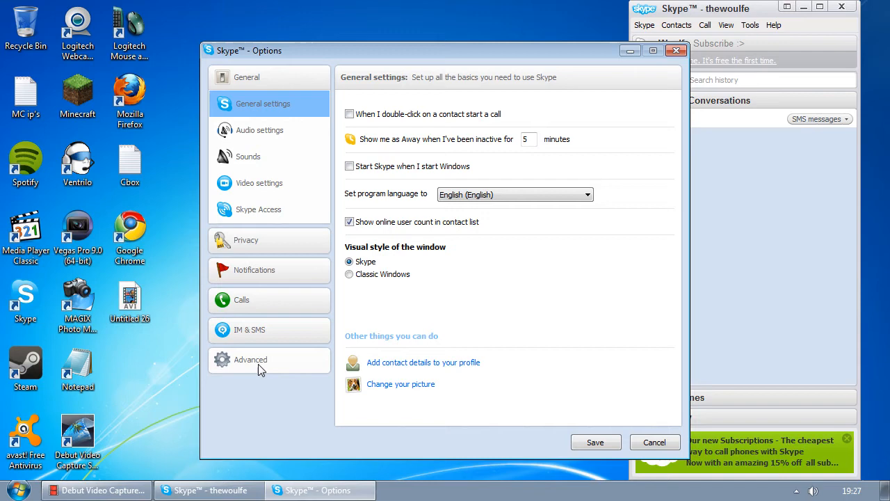
left_click(251, 360)
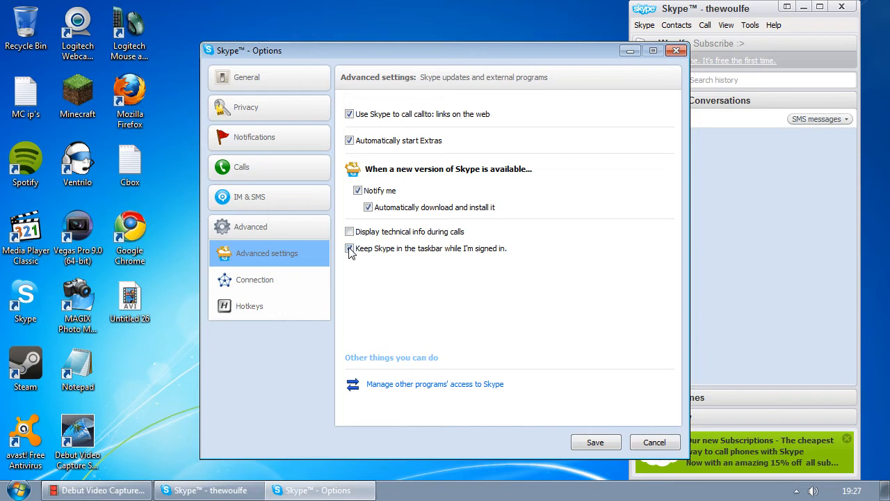
left_click(348, 248)
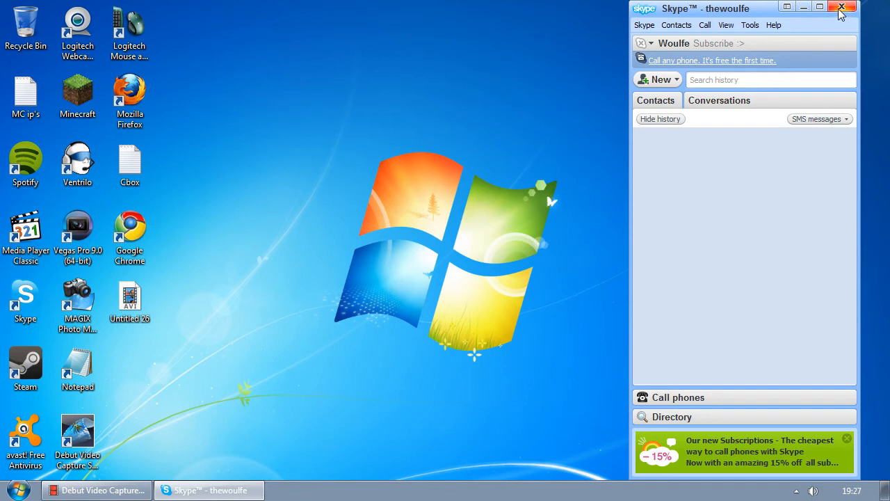
left_click(844, 7)
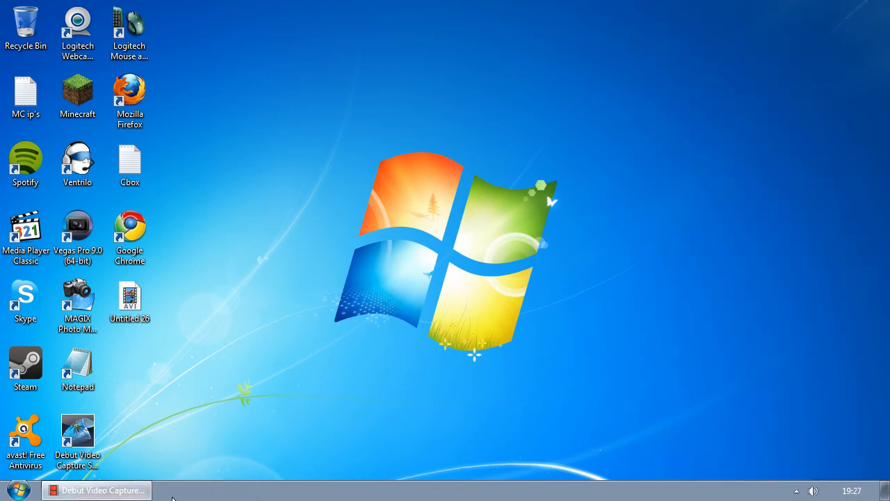
left_click(795, 490)
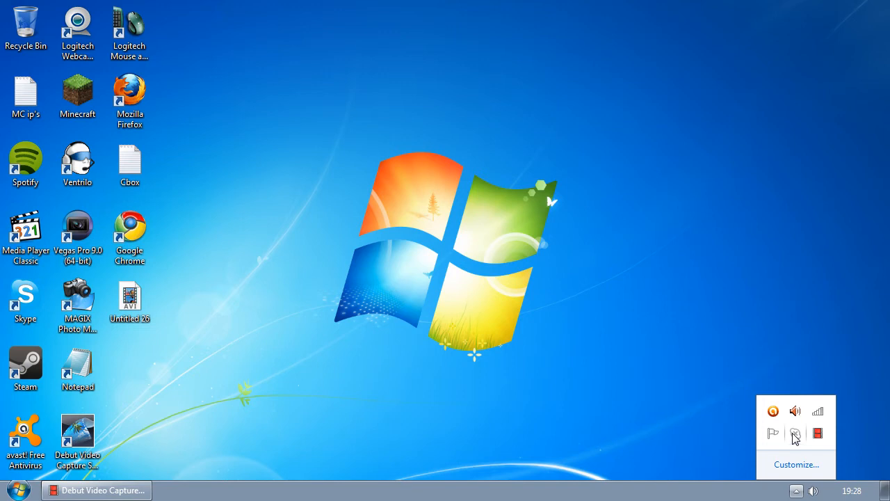
mouse_move(797, 433)
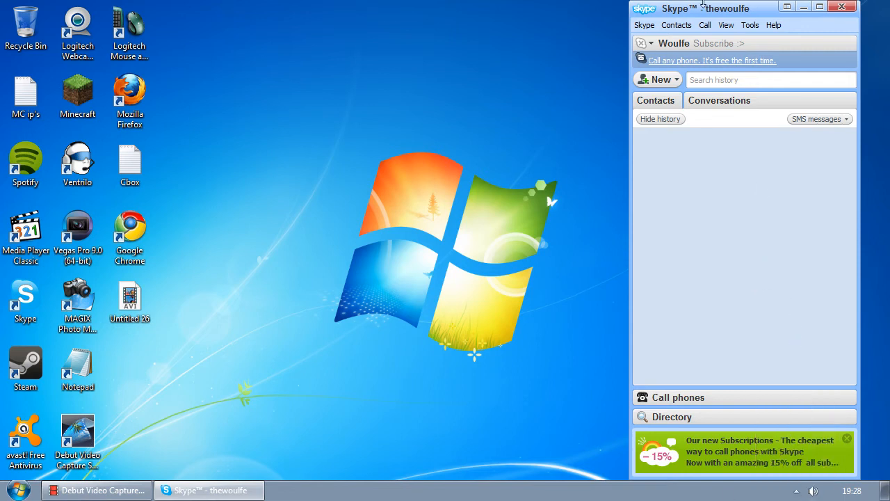
- Drag the Skype main window about 100 pixels to the left
left_click_drag(703, 8, 627, 9)
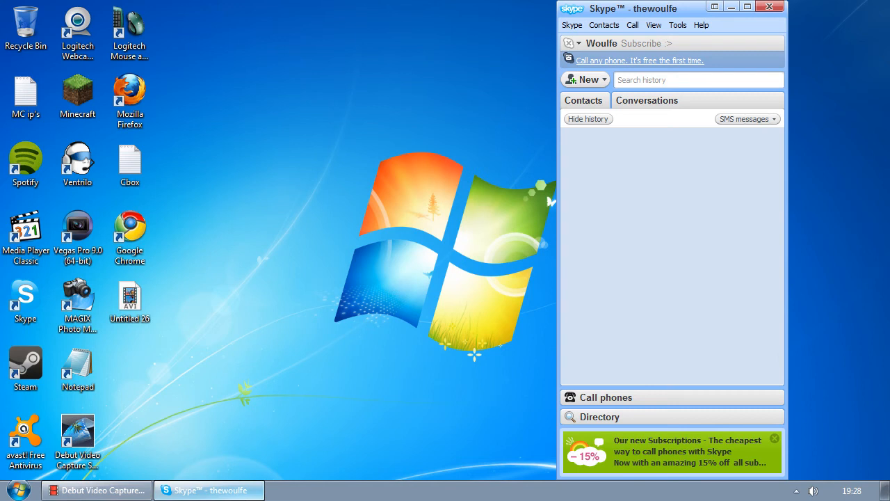
mouse_move(335, 320)
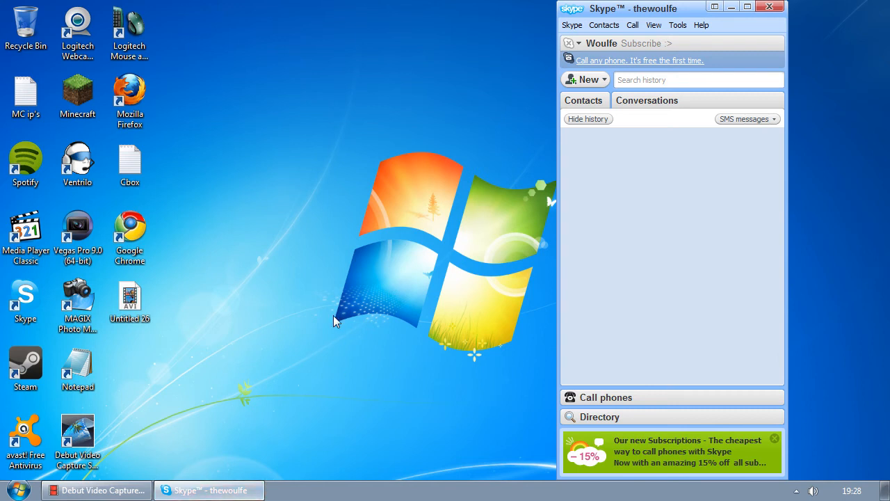